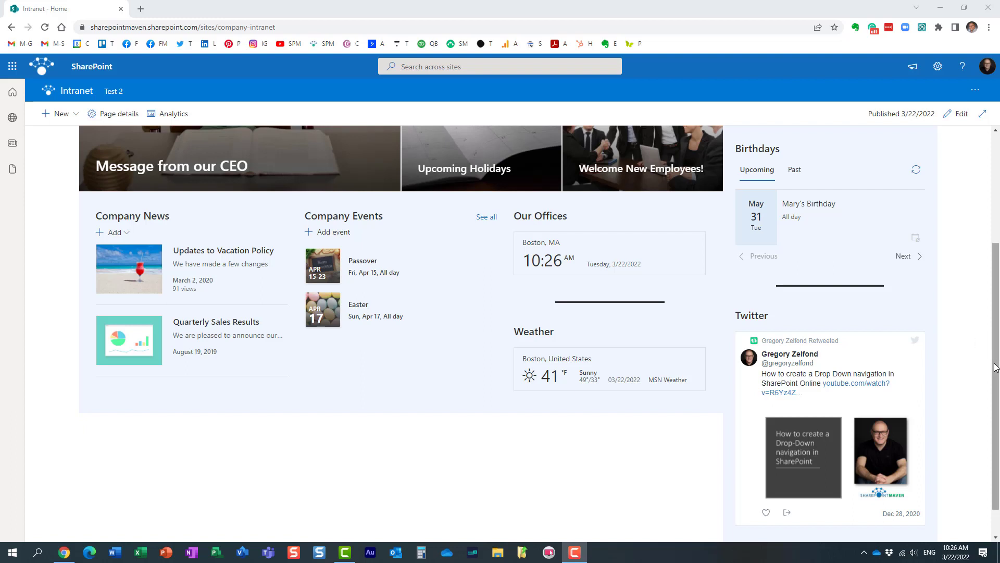
# - Enter edit mode on the intranet home page and bring the Weather web part into view
pyautogui.scroll(3)
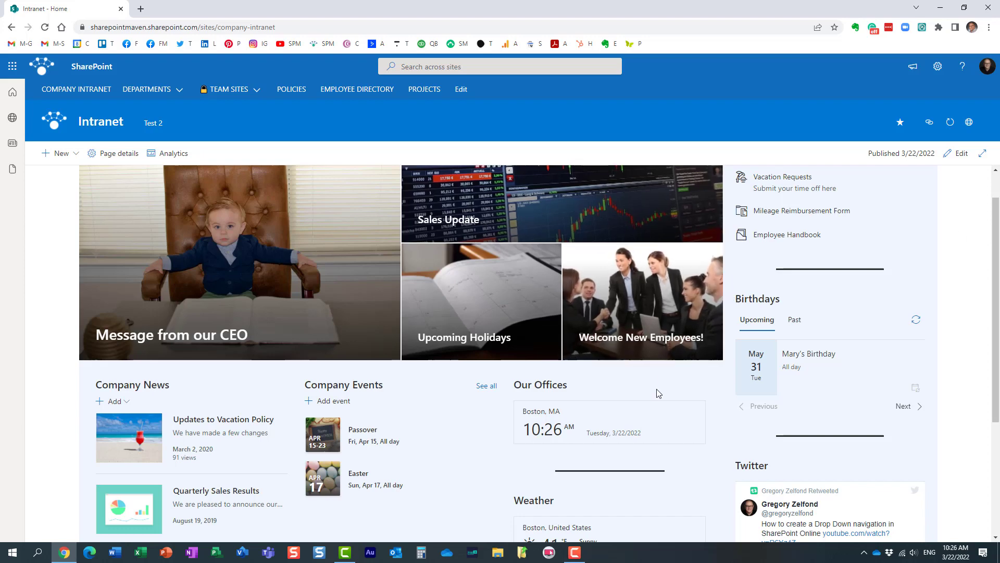
pyautogui.scroll(-3)
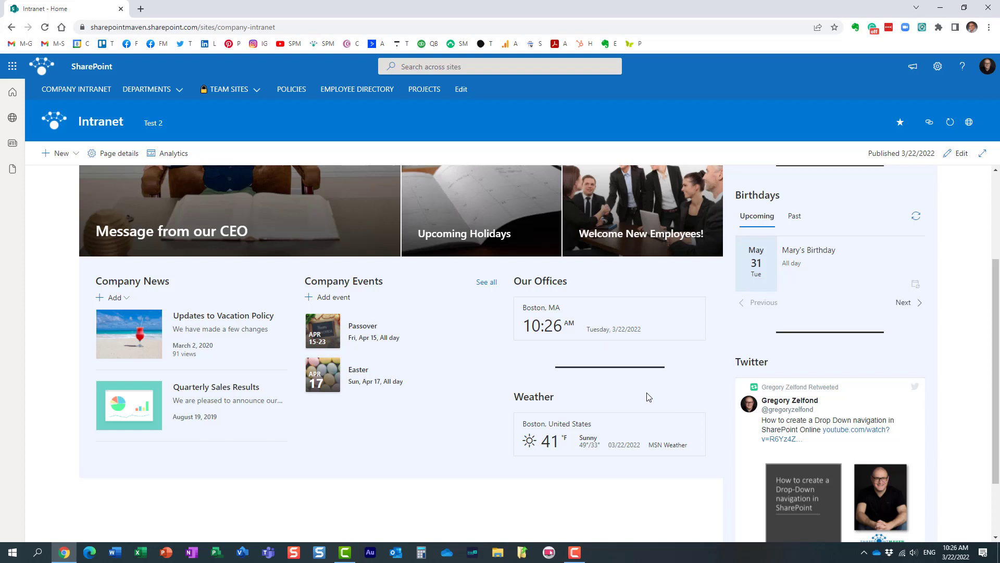
pyautogui.moveTo(609, 408)
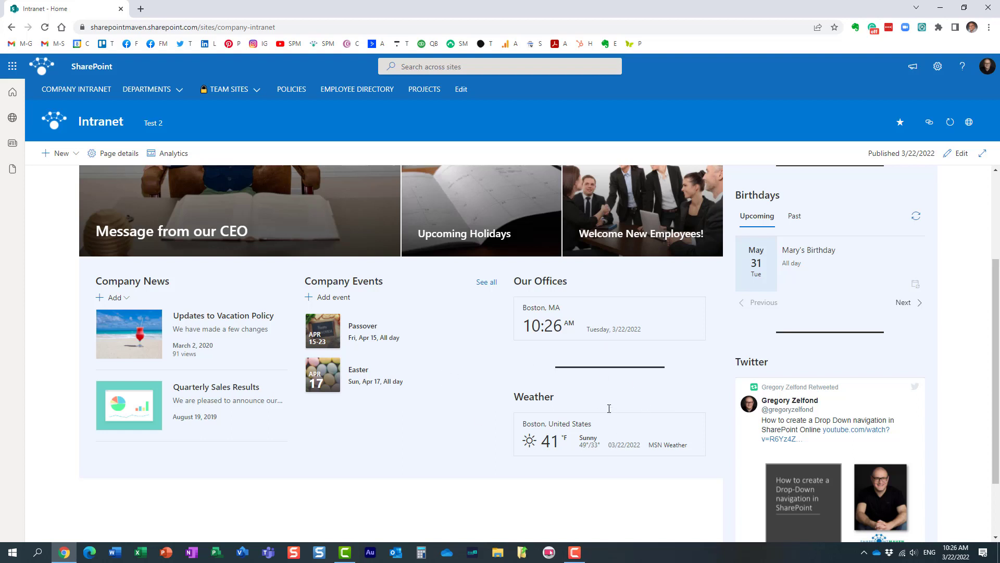
pyautogui.moveTo(641, 416)
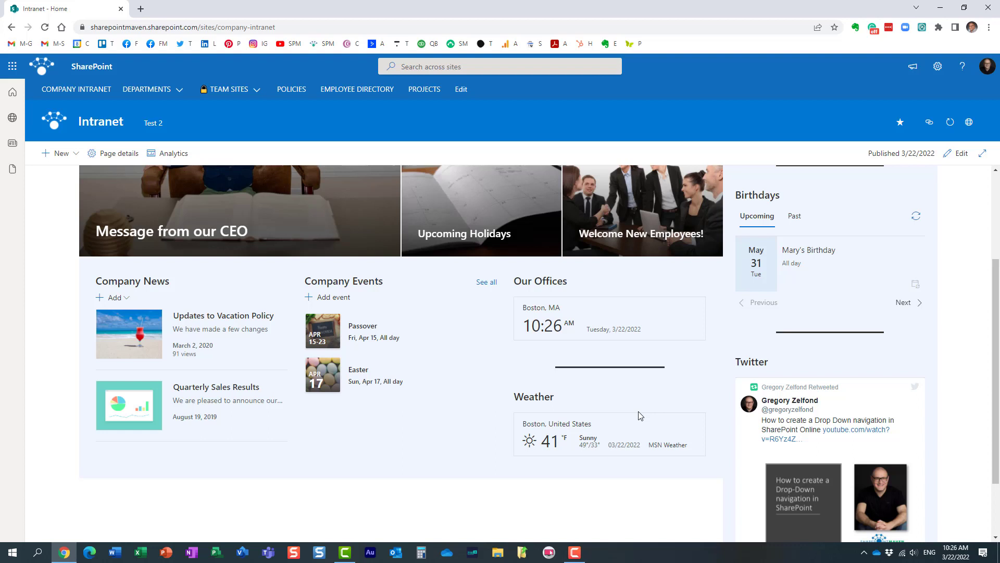
pyautogui.moveTo(624, 392)
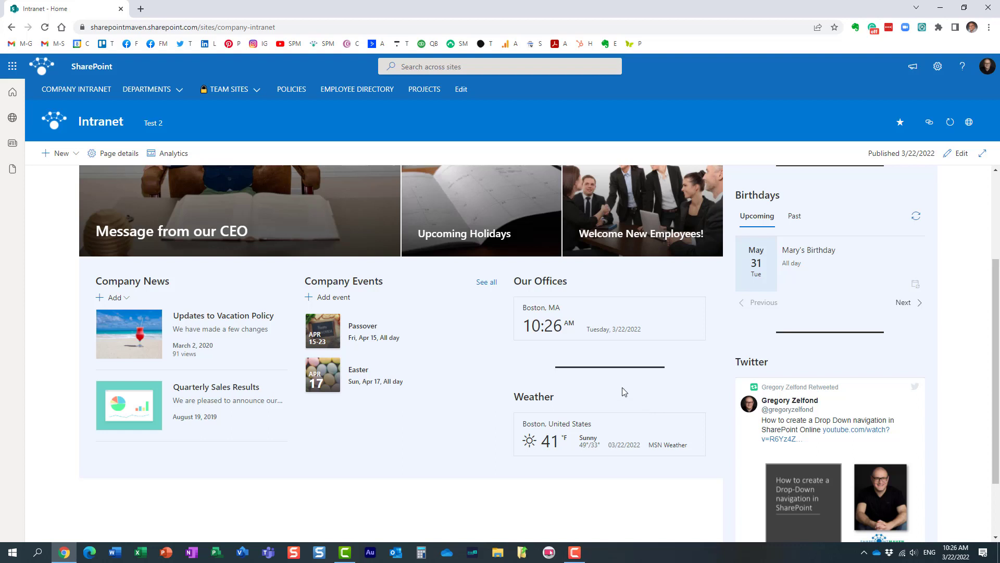
pyautogui.moveTo(627, 428)
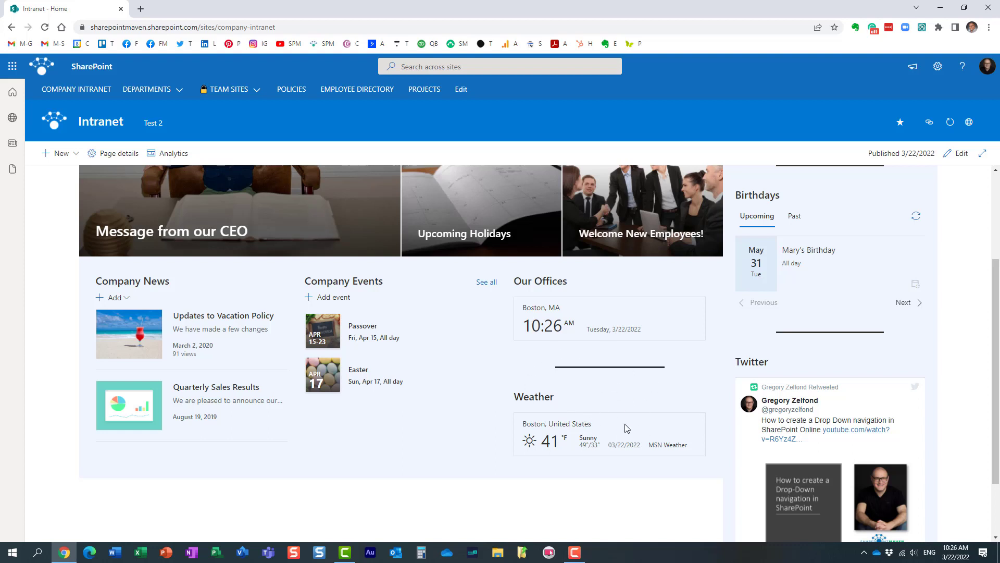
pyautogui.moveTo(651, 429)
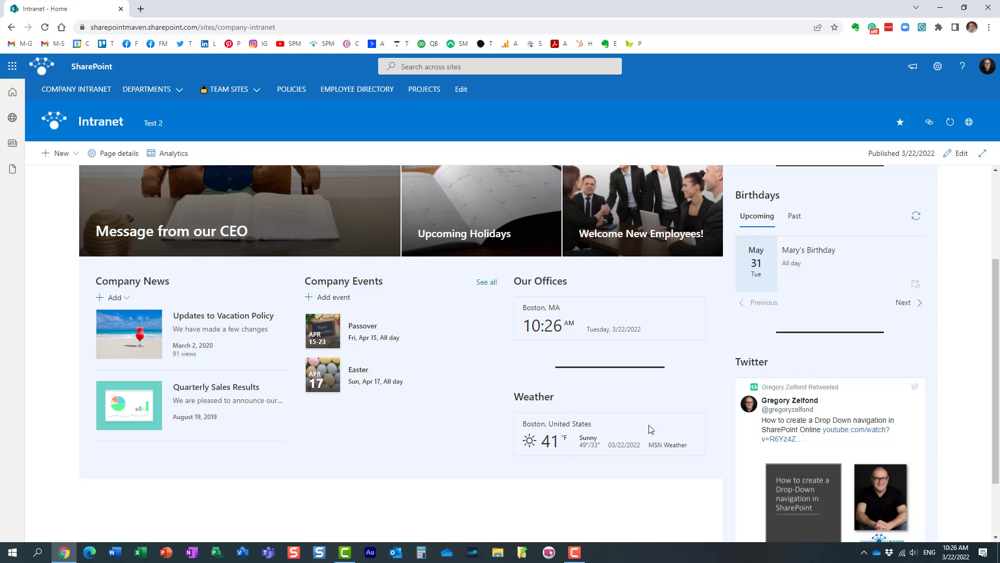
pyautogui.moveTo(613, 423)
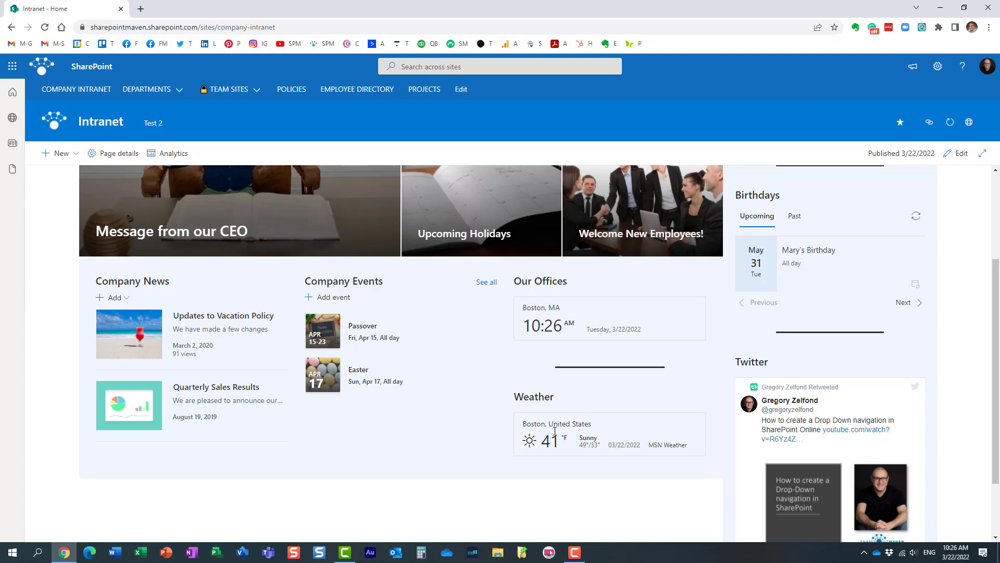
pyautogui.moveTo(622, 480)
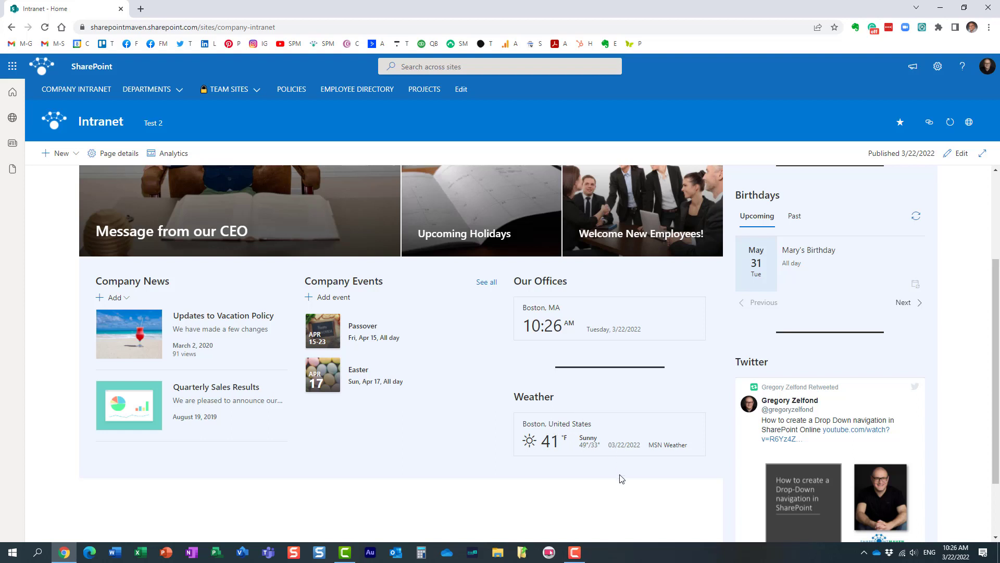
pyautogui.moveTo(593, 425)
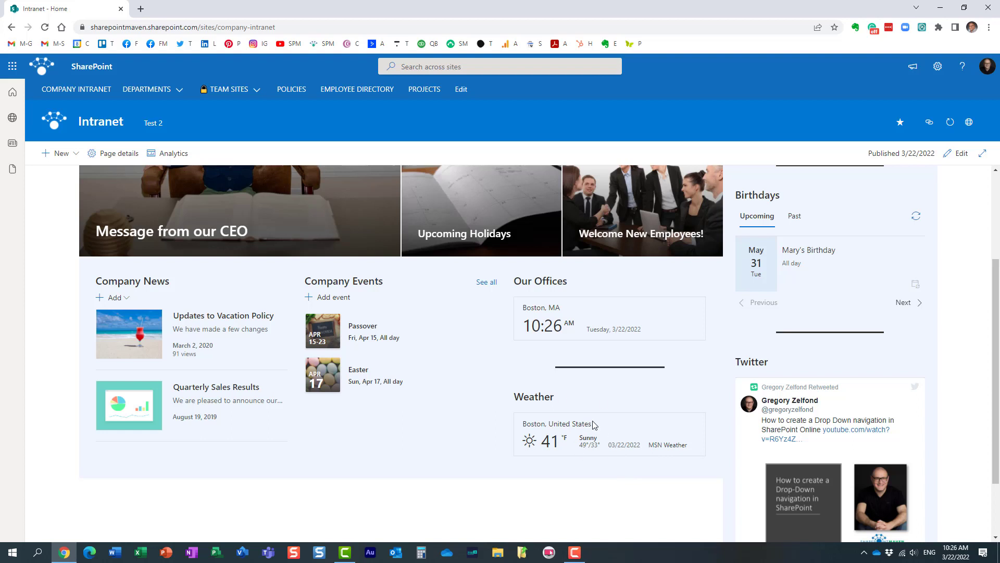
pyautogui.moveTo(614, 464)
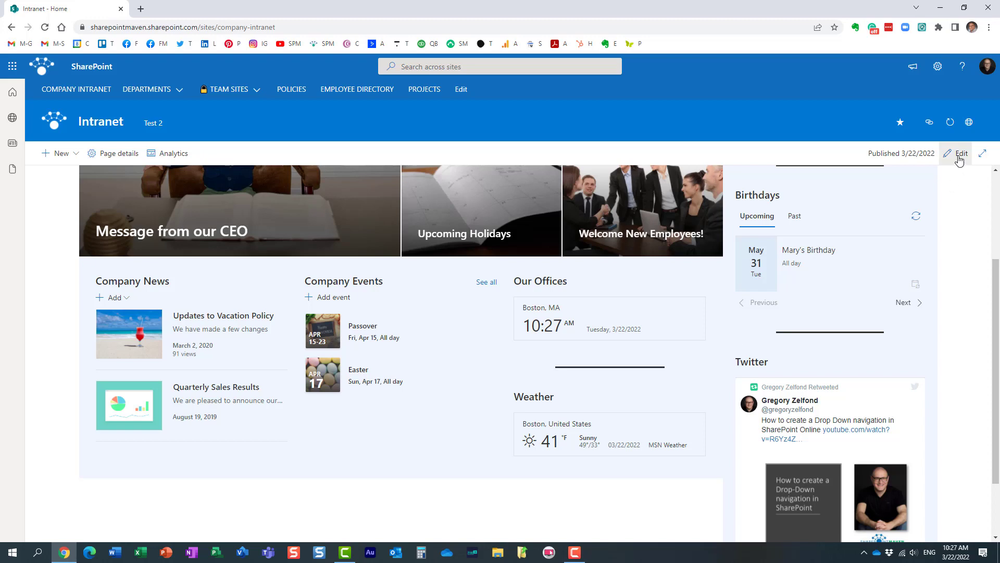
pyautogui.click(959, 153)
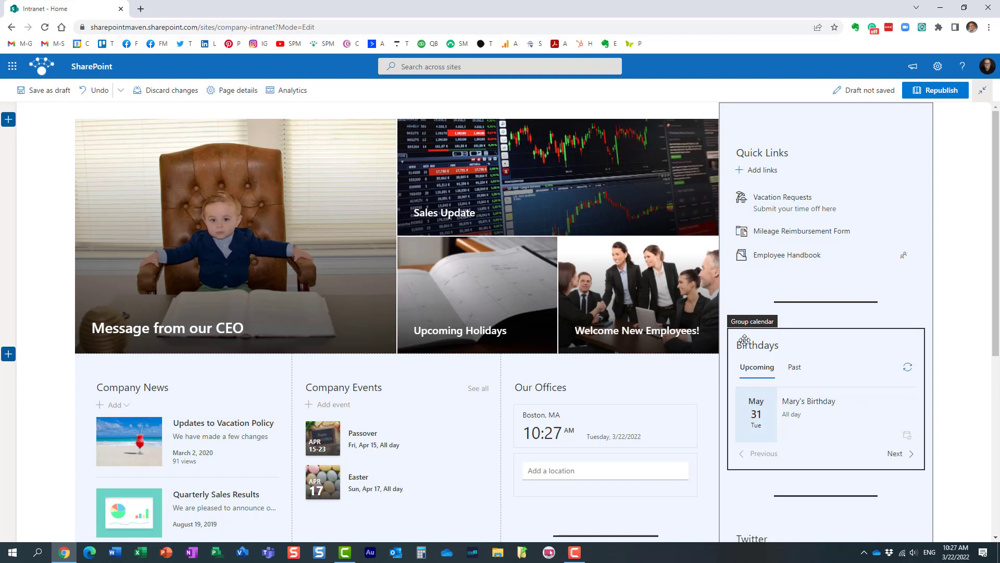
pyautogui.scroll(-3)
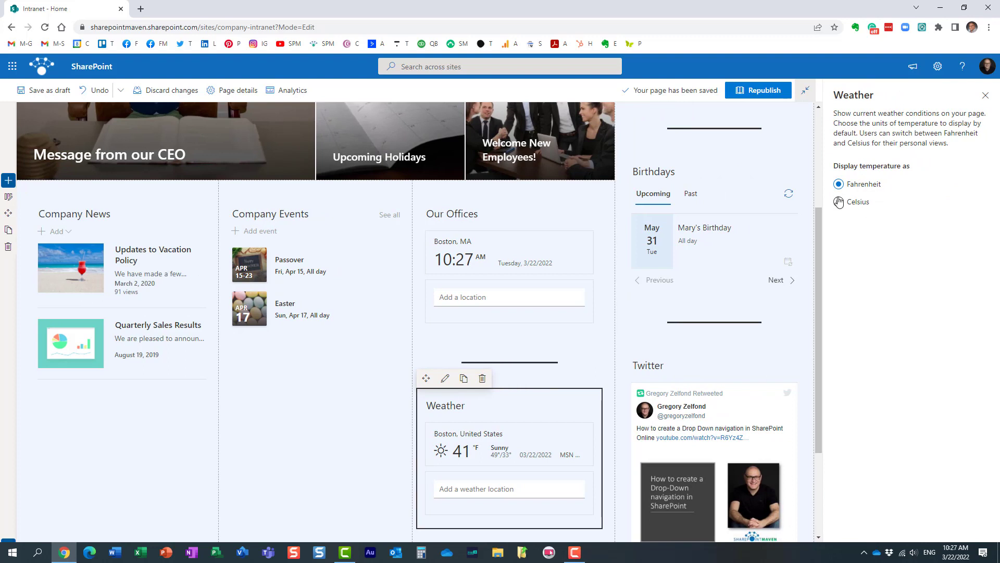
# - Try Celsius in the Weather settings, revert to Fahrenheit (41 °F), close the pane and republish
pyautogui.click(838, 201)
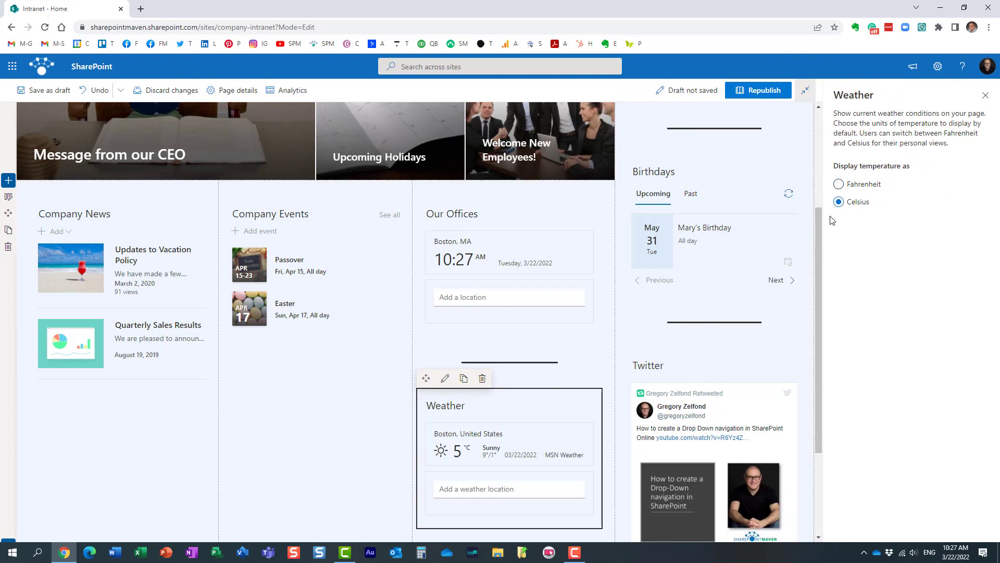
pyautogui.click(837, 184)
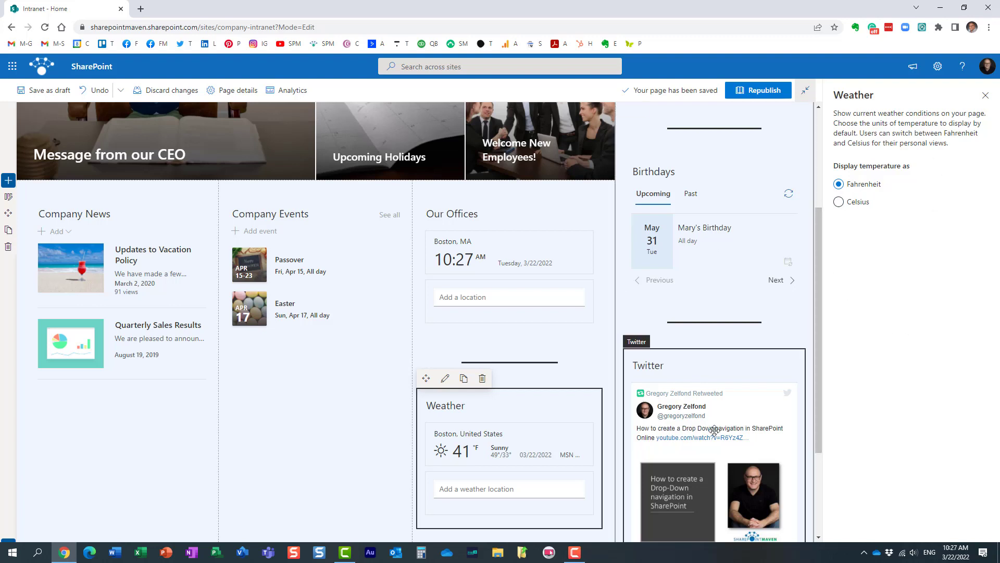
pyautogui.moveTo(576, 422)
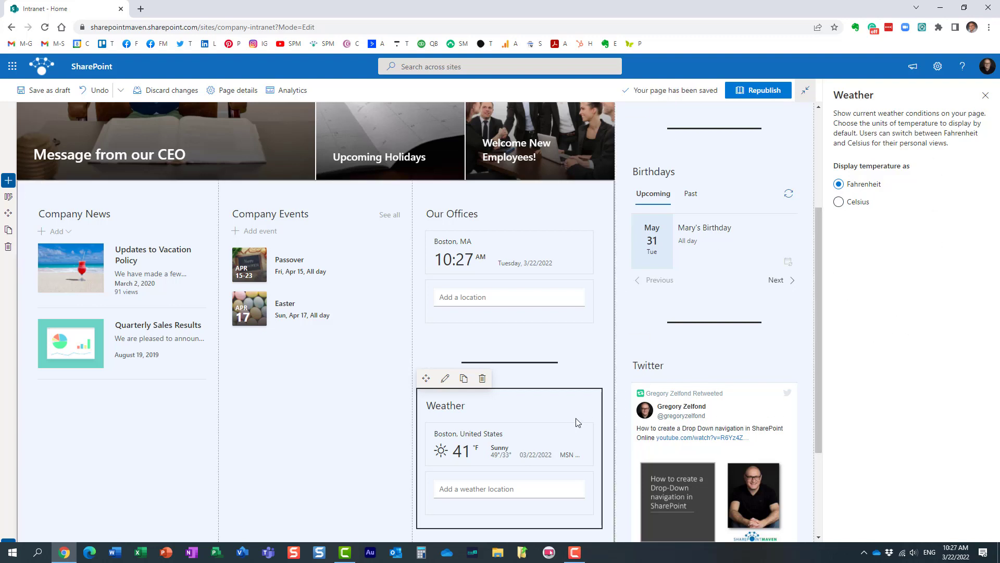
pyautogui.moveTo(883, 213)
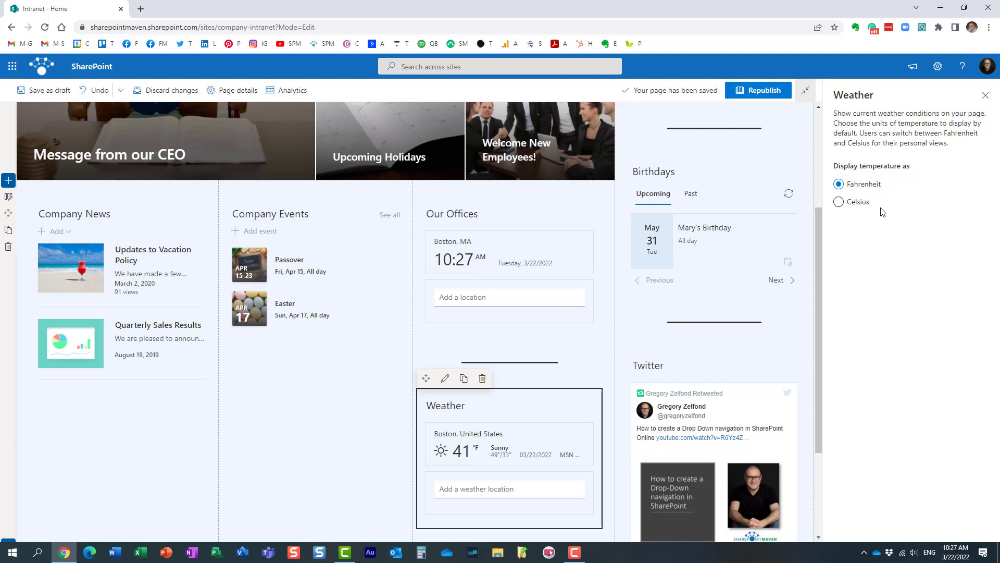
pyautogui.click(986, 95)
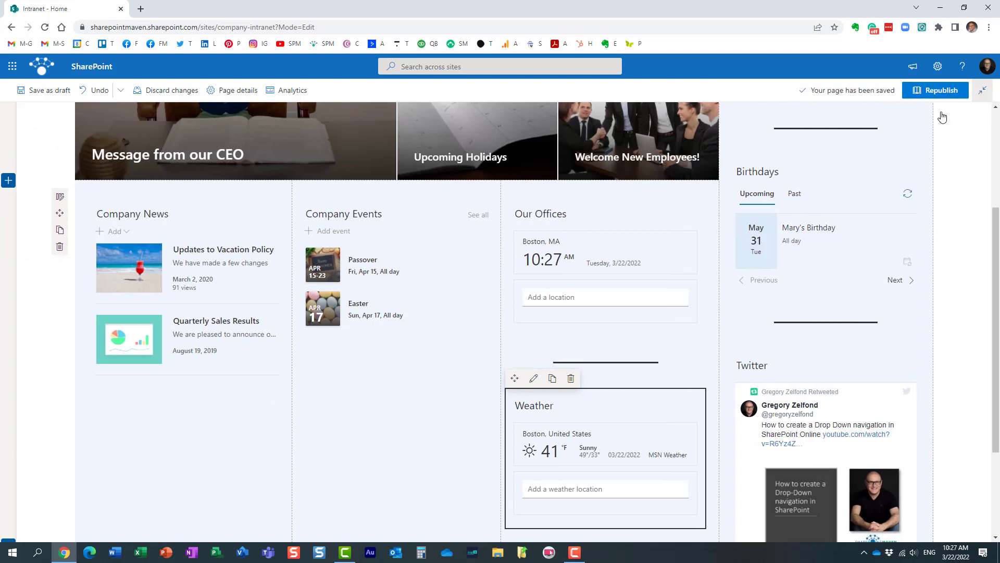
pyautogui.click(940, 90)
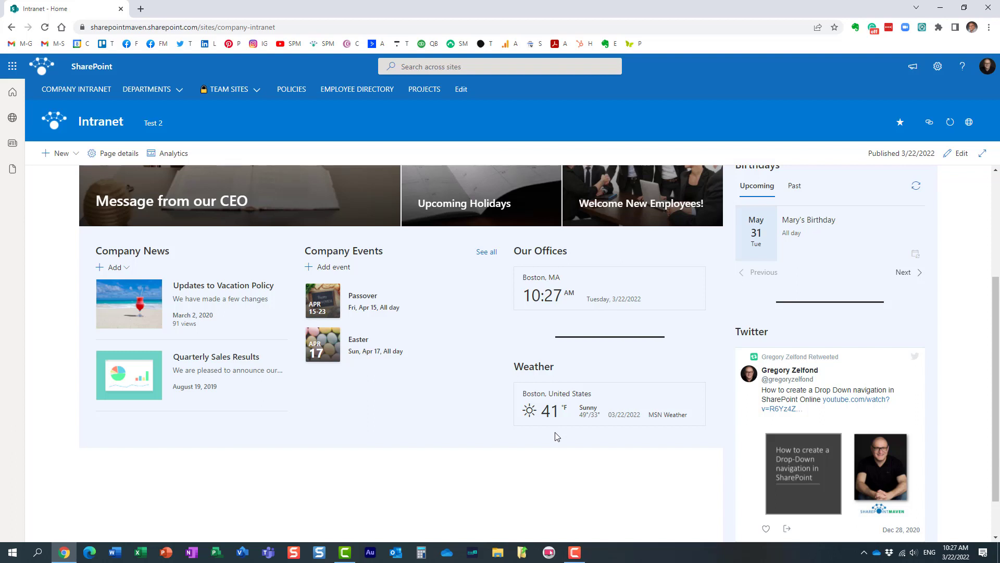
pyautogui.moveTo(707, 373)
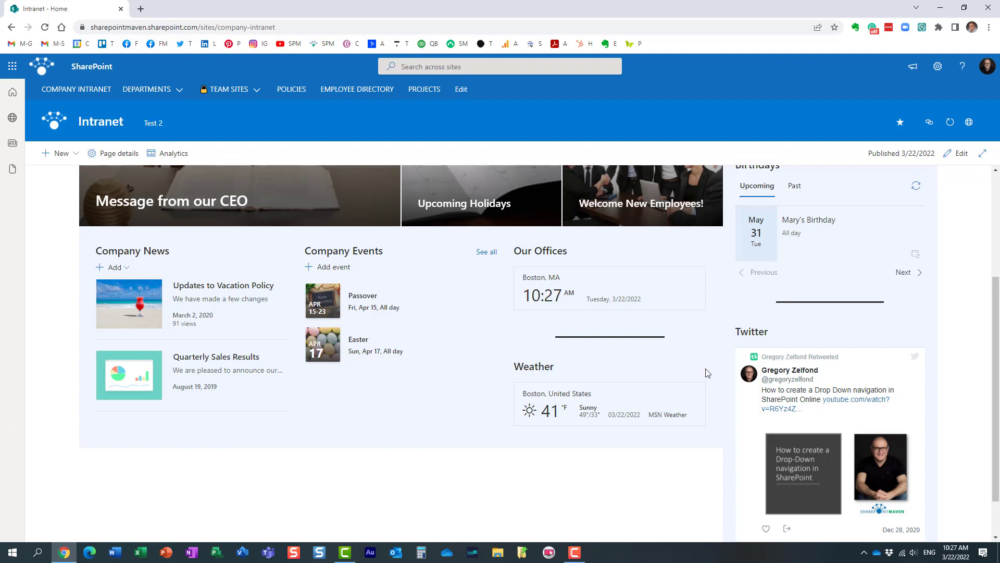
pyautogui.moveTo(572, 415)
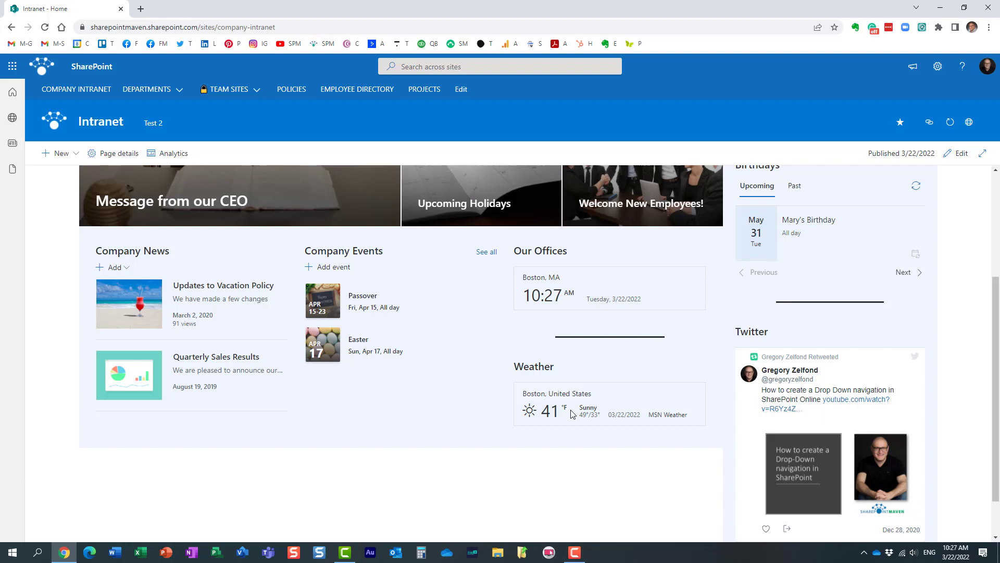
pyautogui.moveTo(658, 357)
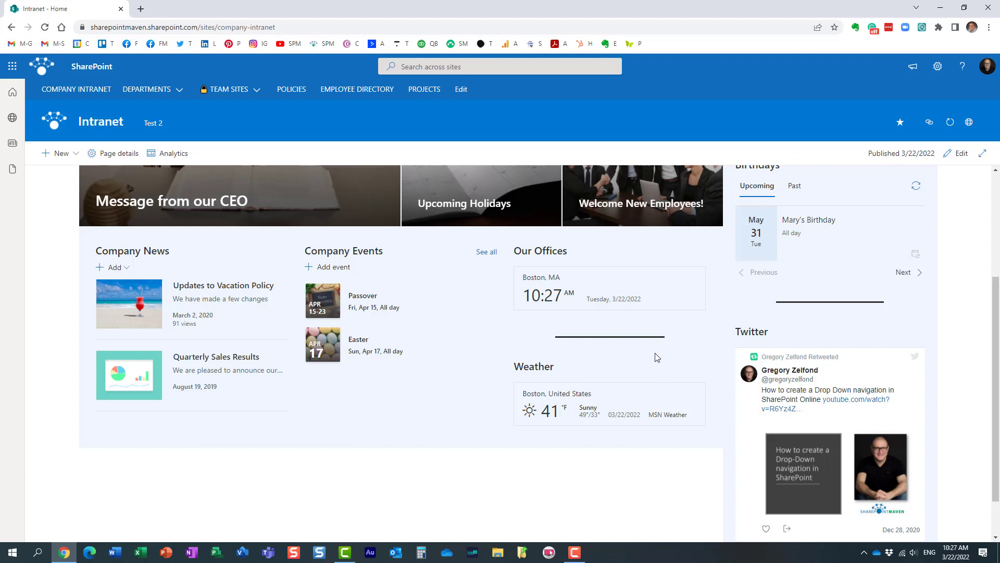
pyautogui.moveTo(568, 410)
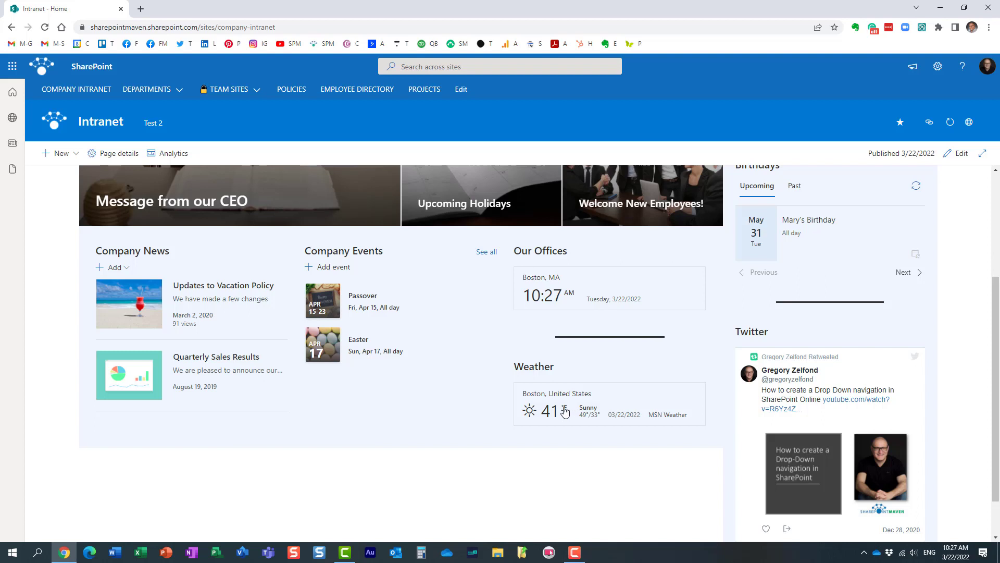
# - Switch the Boston weather reading to Celsius via the °F symbol, now showing 5 °C
pyautogui.click(564, 410)
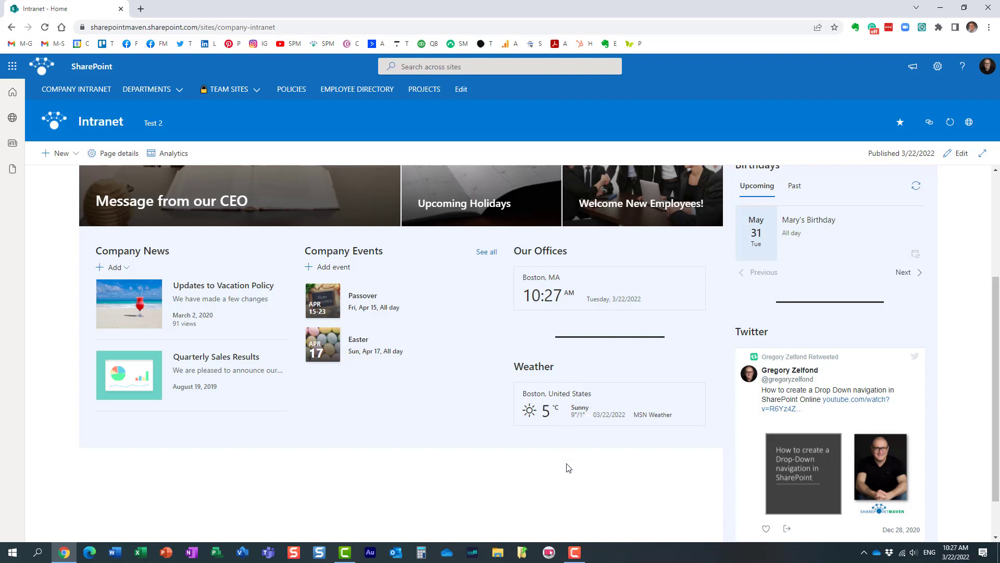
pyautogui.moveTo(555, 418)
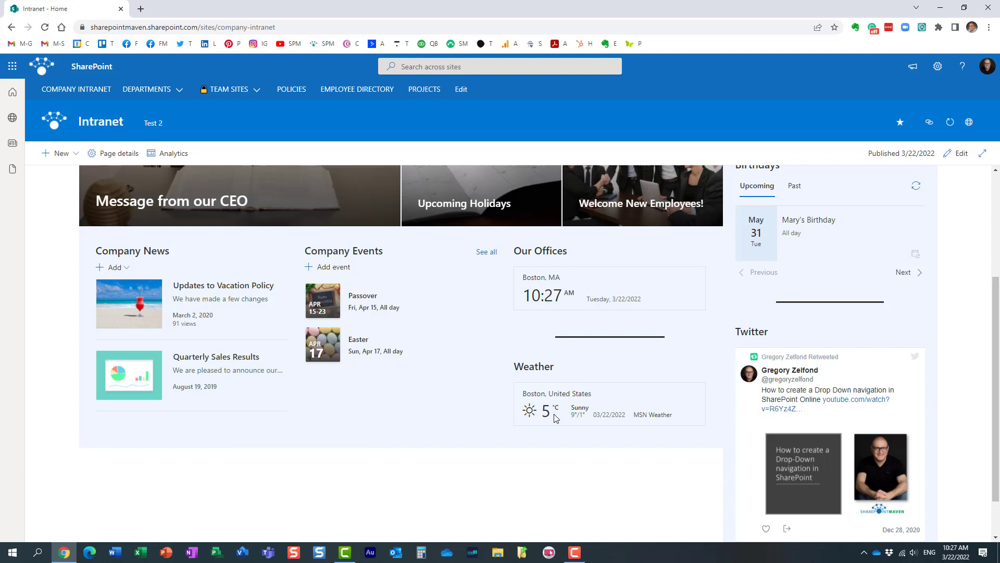
pyautogui.moveTo(564, 460)
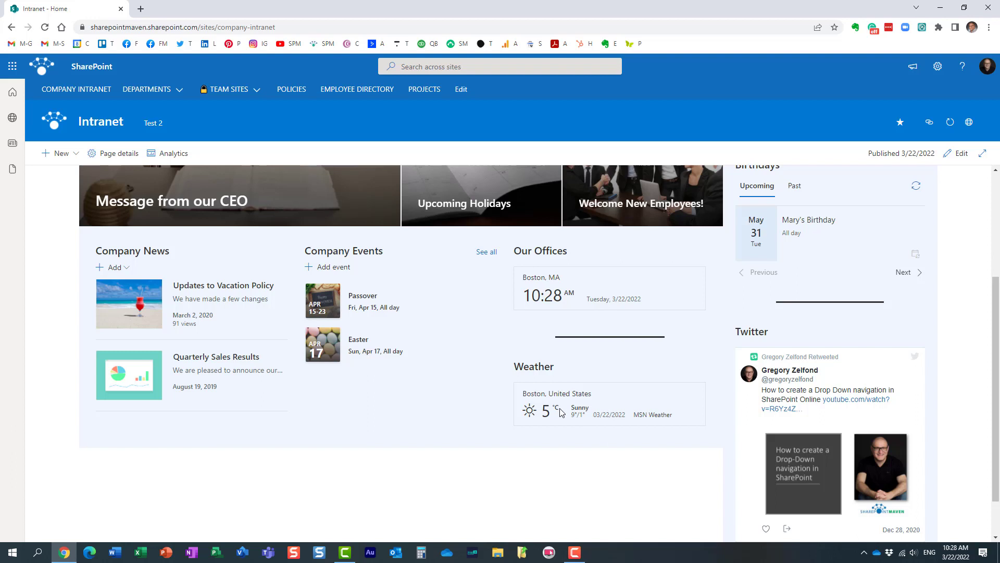
pyautogui.click(556, 410)
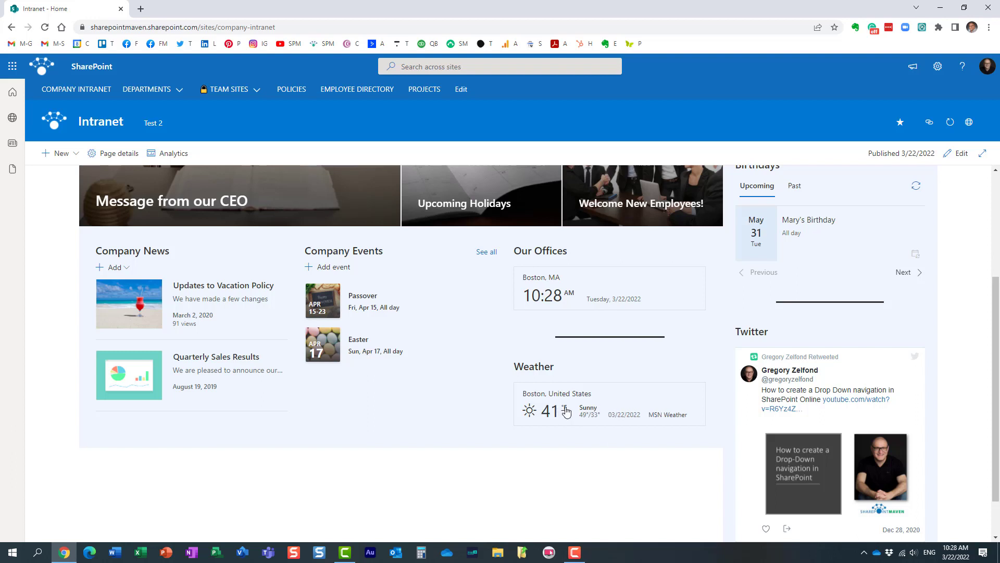
pyautogui.click(565, 411)
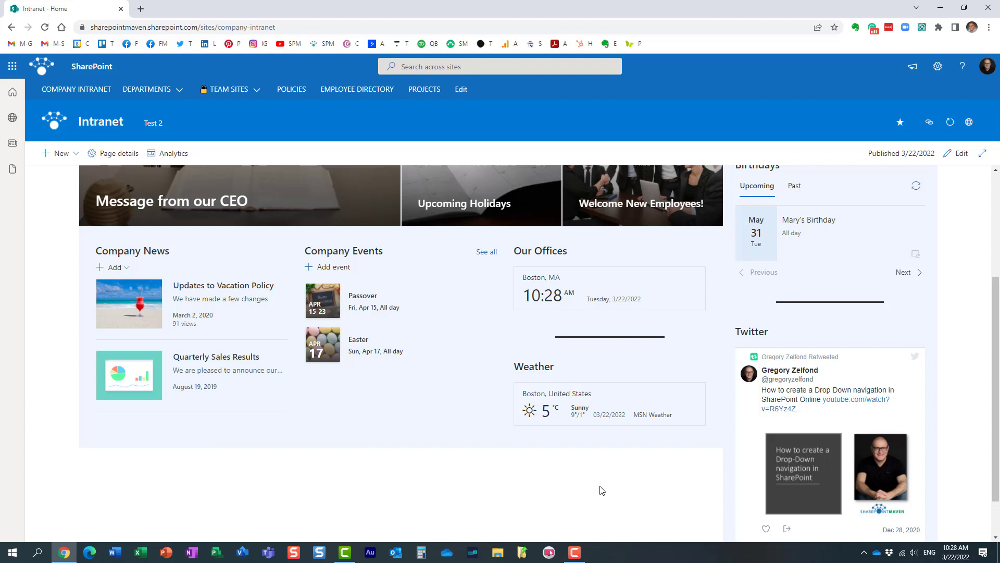
pyautogui.moveTo(616, 379)
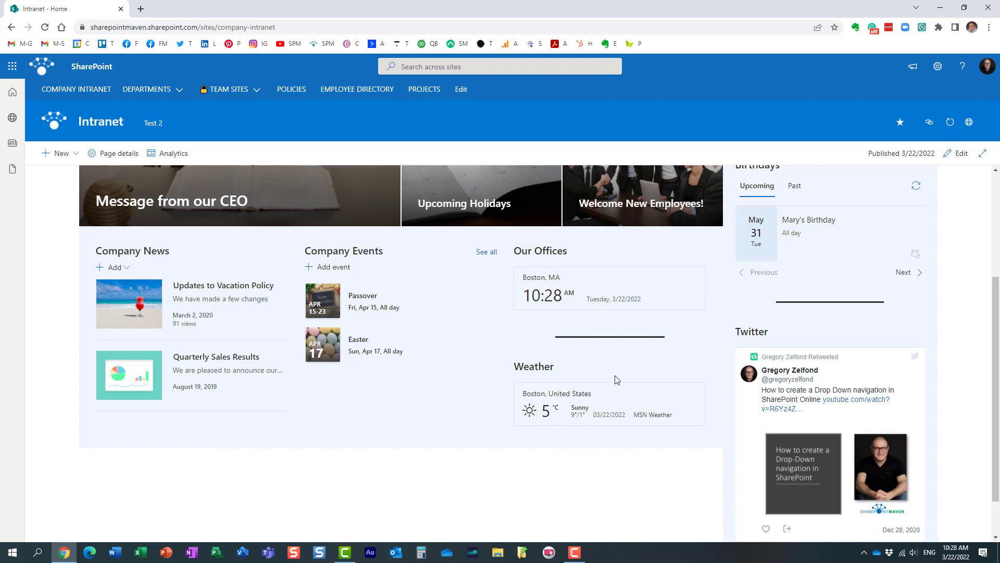
pyautogui.moveTo(569, 431)
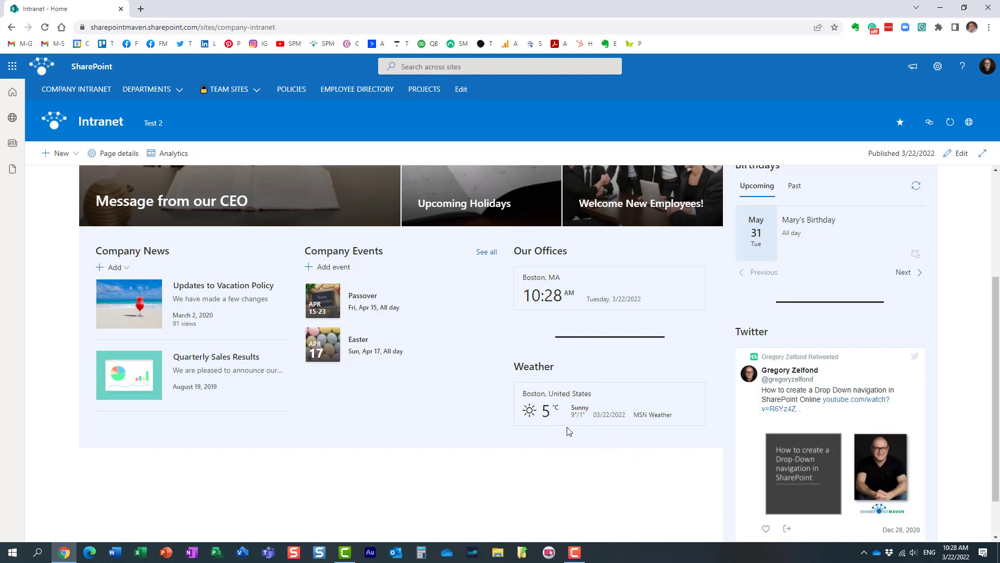
pyautogui.moveTo(311, 313)
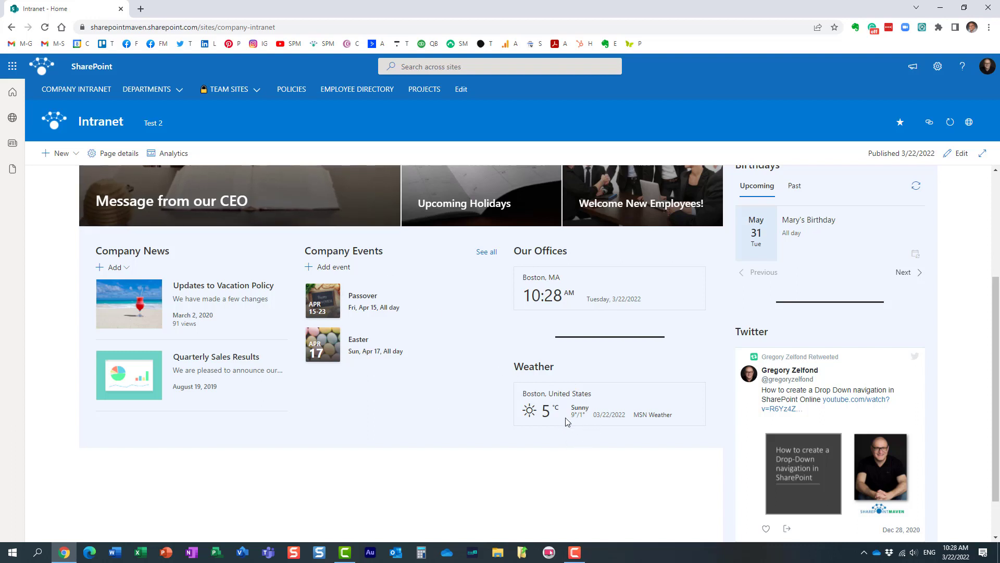
pyautogui.moveTo(559, 419)
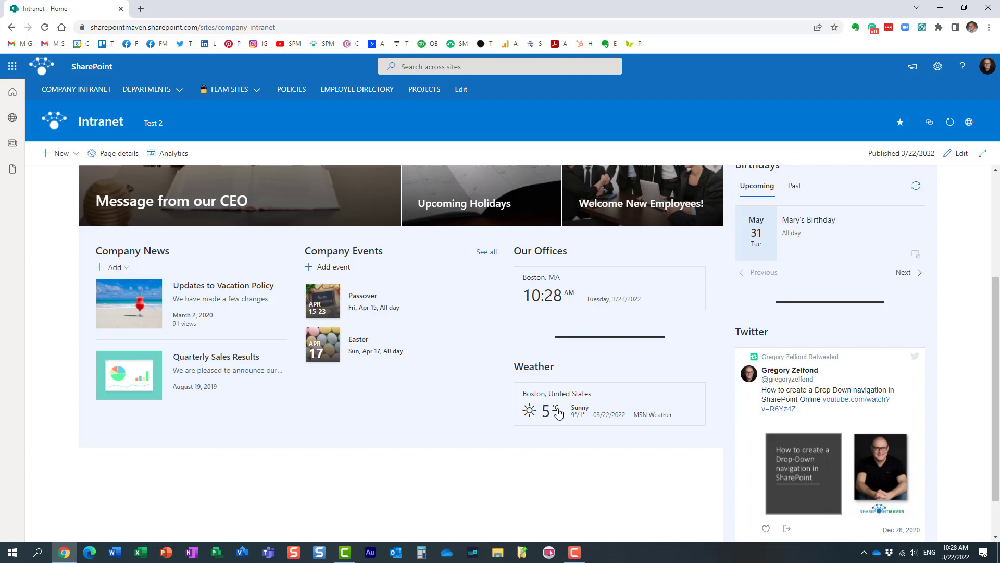
pyautogui.moveTo(556, 410)
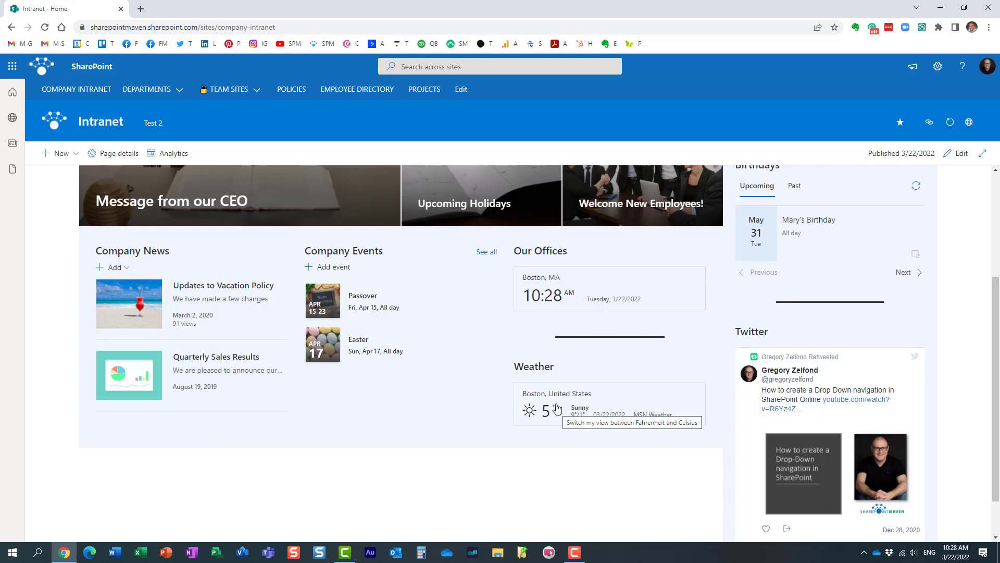